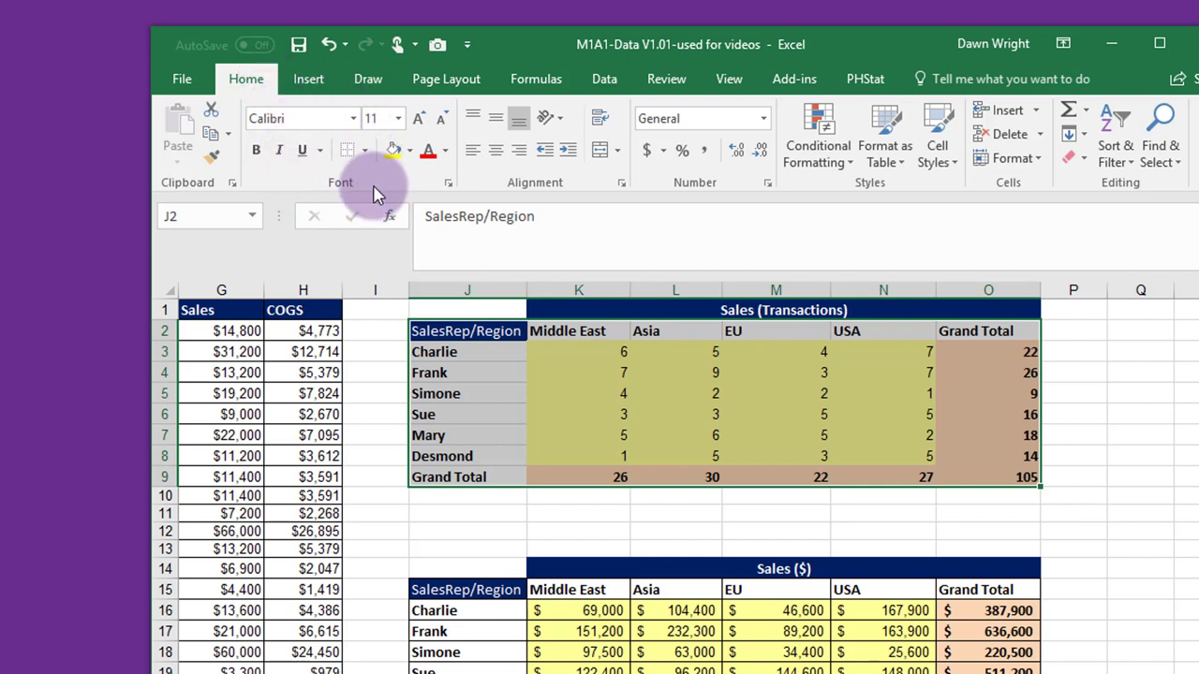
{"action": "mouse_move", "coordinate": [348, 150]}
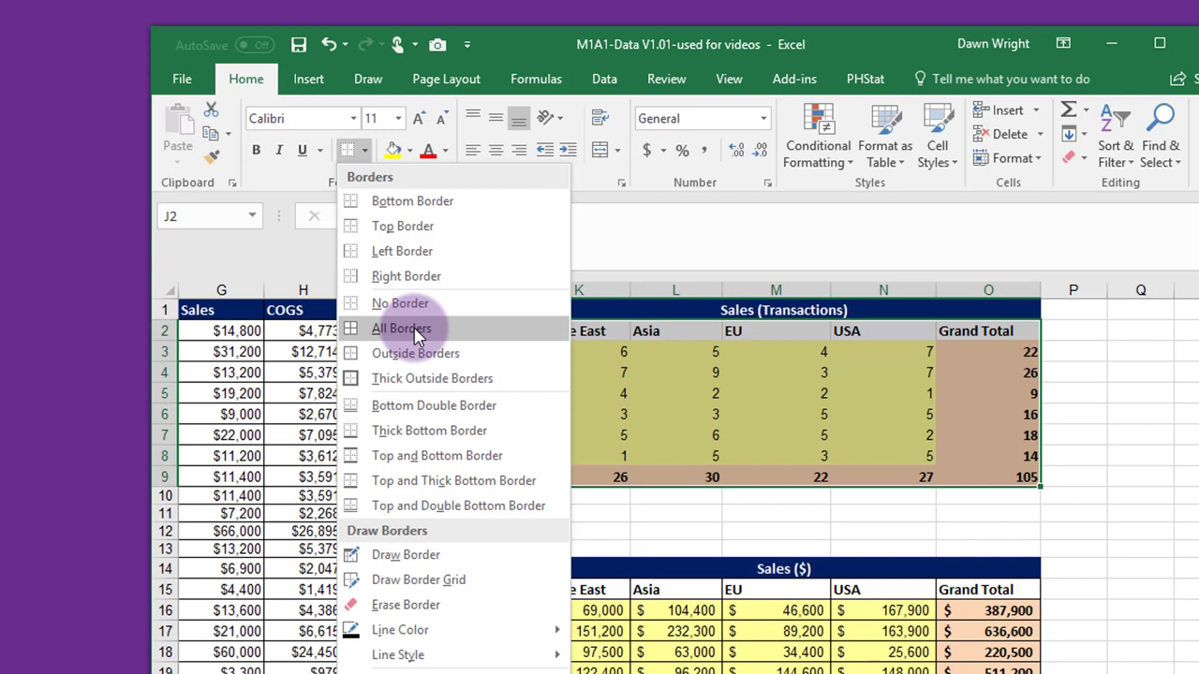
Step: Apply All Borders to the Sales (Transactions) table J2:O9
{"action": "left_click", "coordinate": [401, 328]}
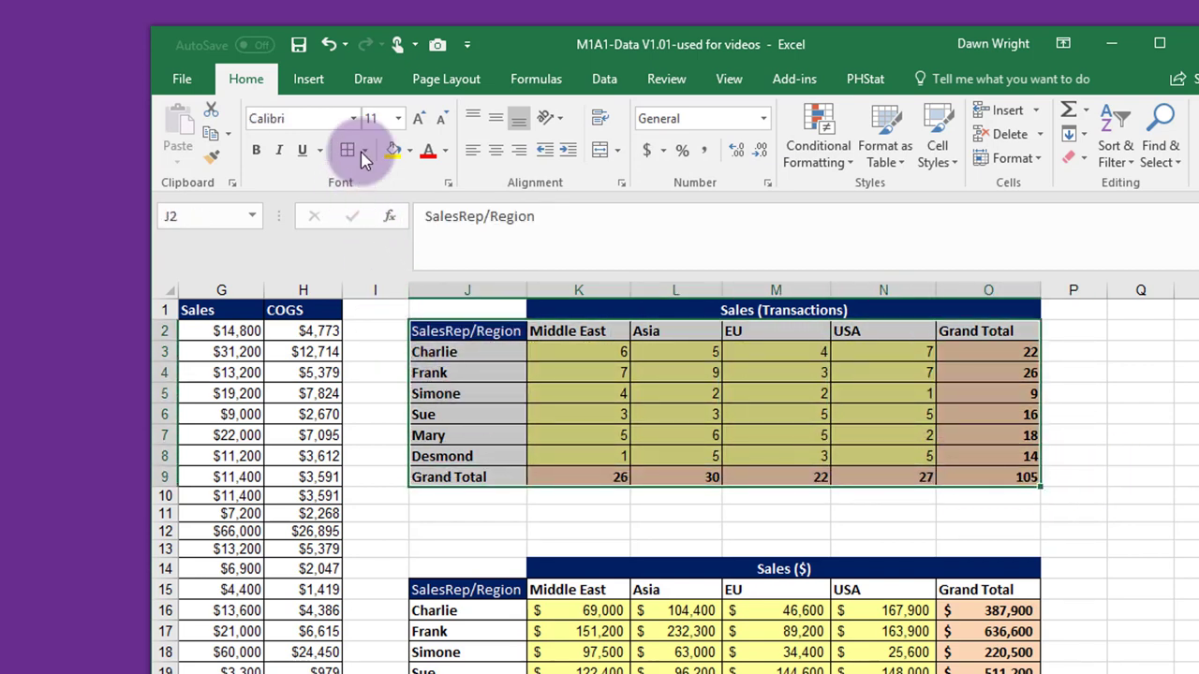
{"action": "left_click", "coordinate": [364, 150]}
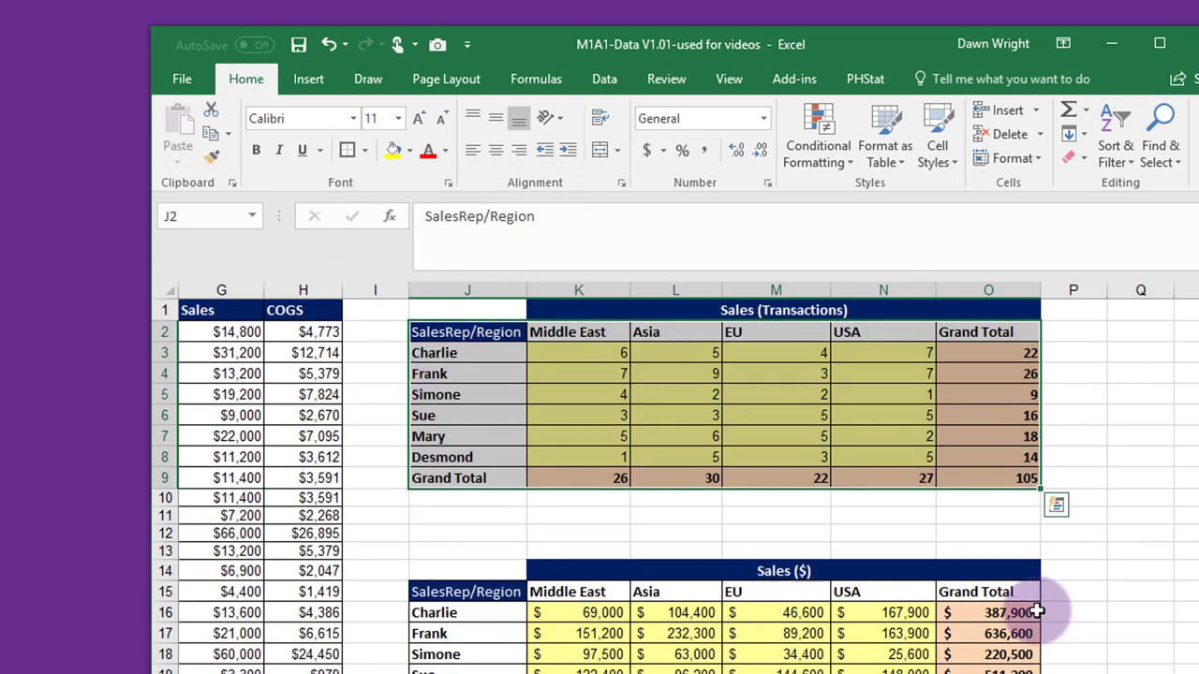
{"action": "left_click", "coordinate": [1072, 570]}
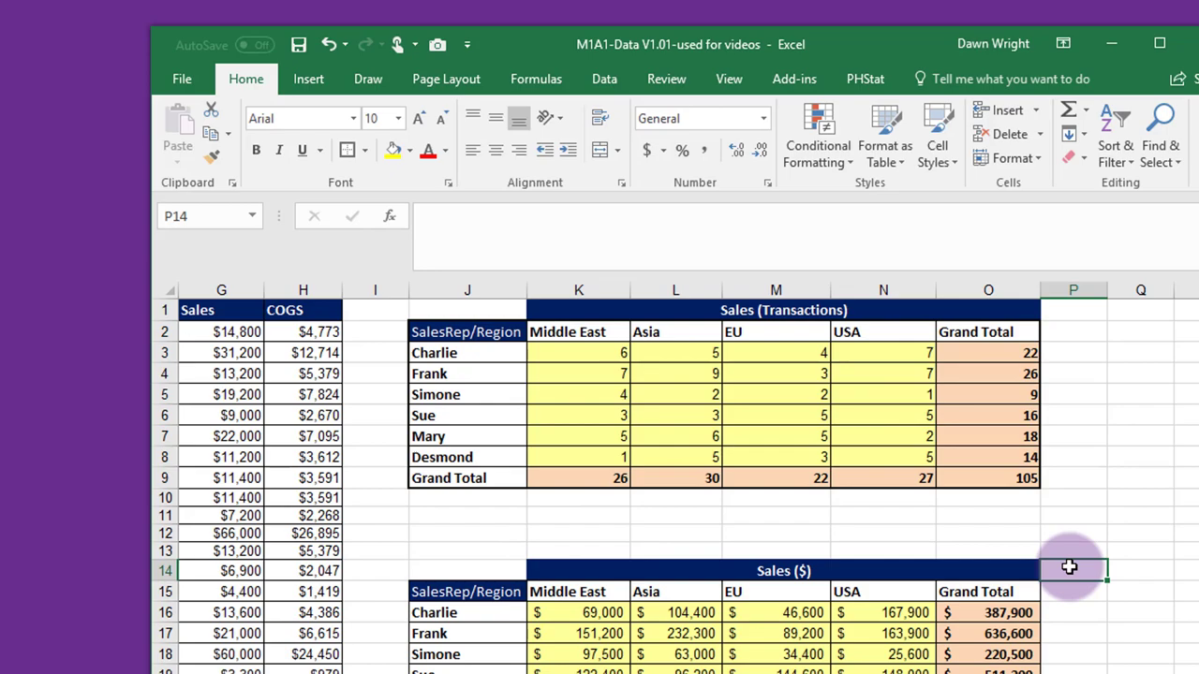
{"action": "mouse_move", "coordinate": [1140, 474]}
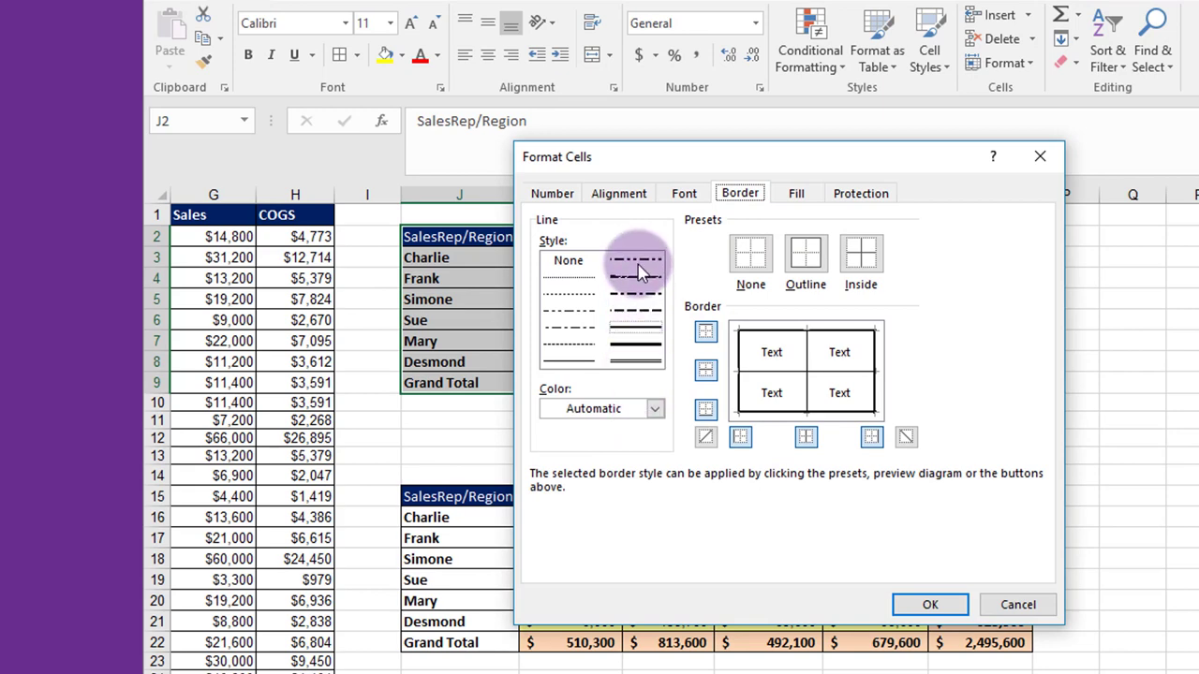
Step: Pick a dashed line style for the table borders in Format Cells
{"action": "left_click", "coordinate": [654, 408]}
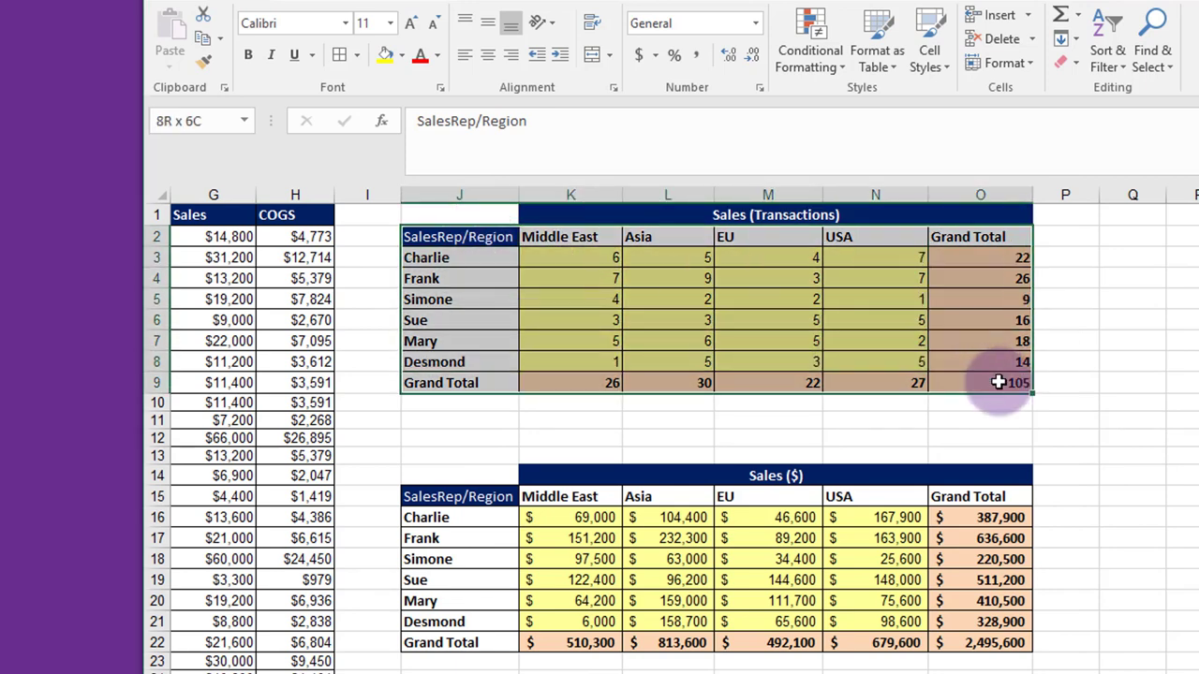
{"action": "left_click", "coordinate": [356, 54]}
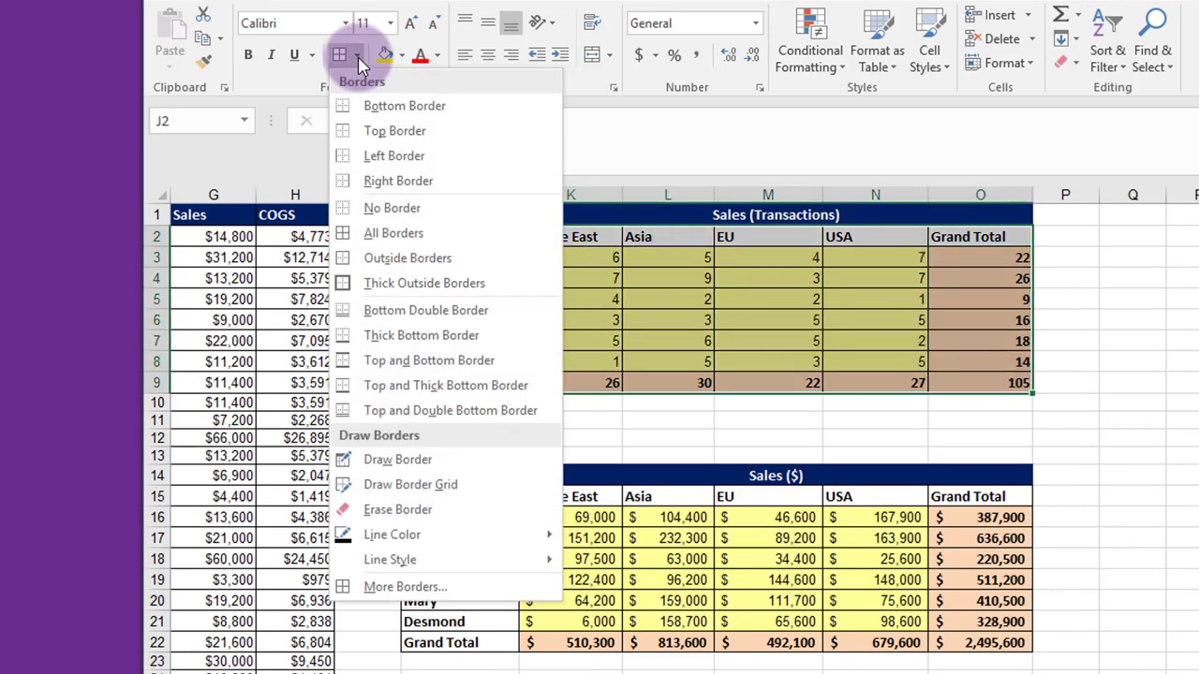